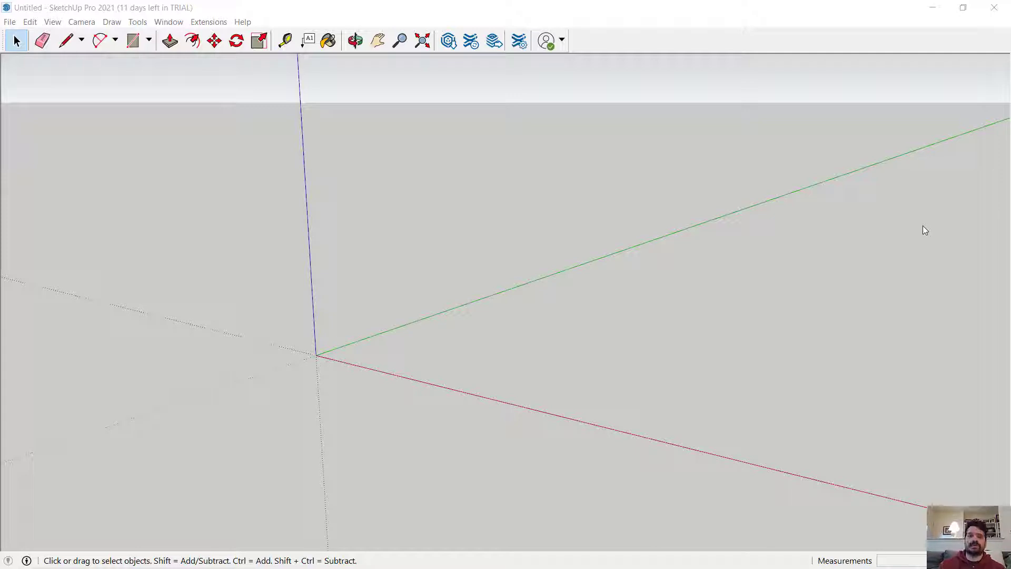
{"action": "mouse_move", "coordinate": [389, 270]}
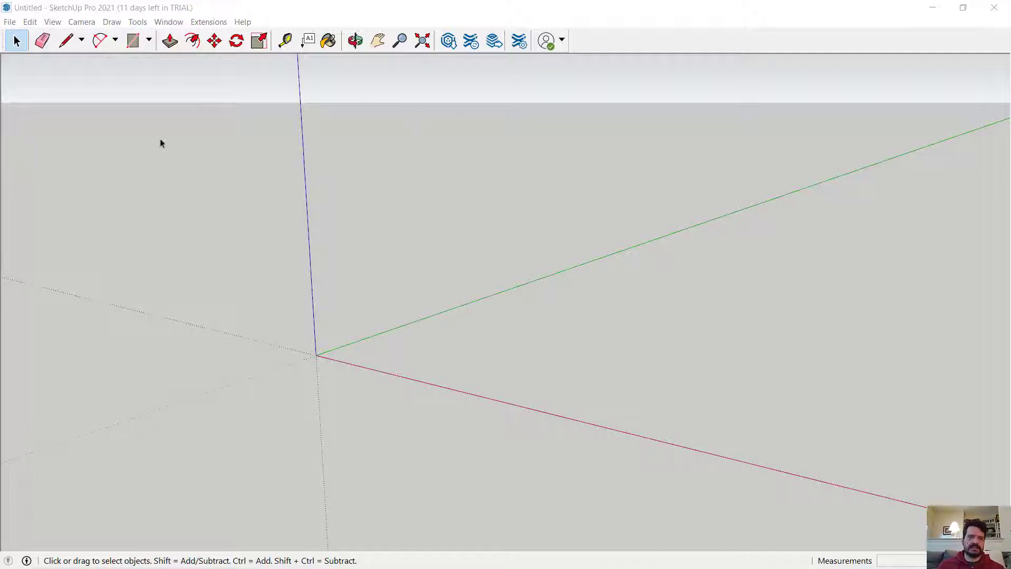
- Bring up the Window menu's Default Tray entries for panels and Show Tray
{"action": "left_click", "coordinate": [168, 21]}
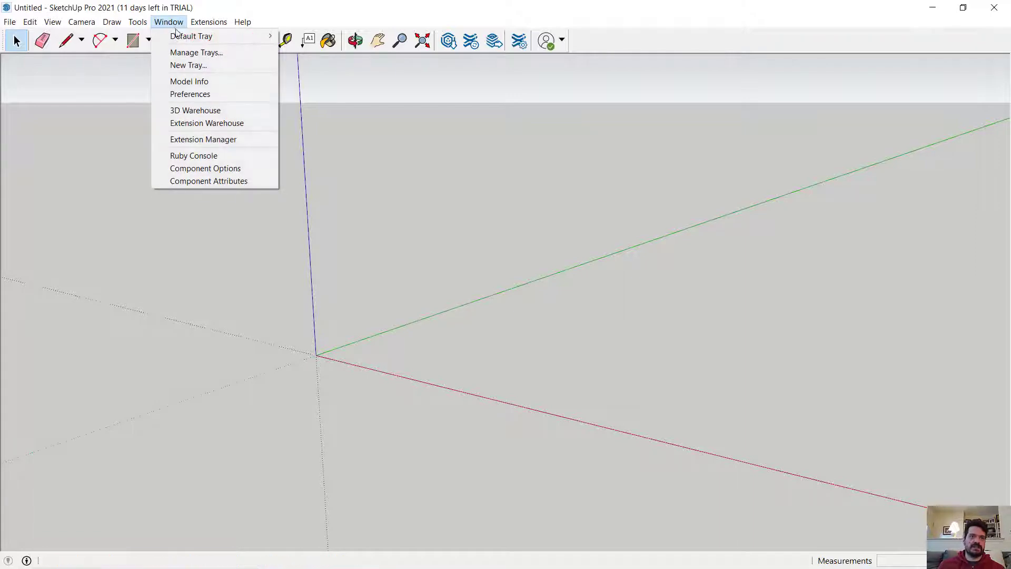
{"action": "mouse_move", "coordinate": [191, 36]}
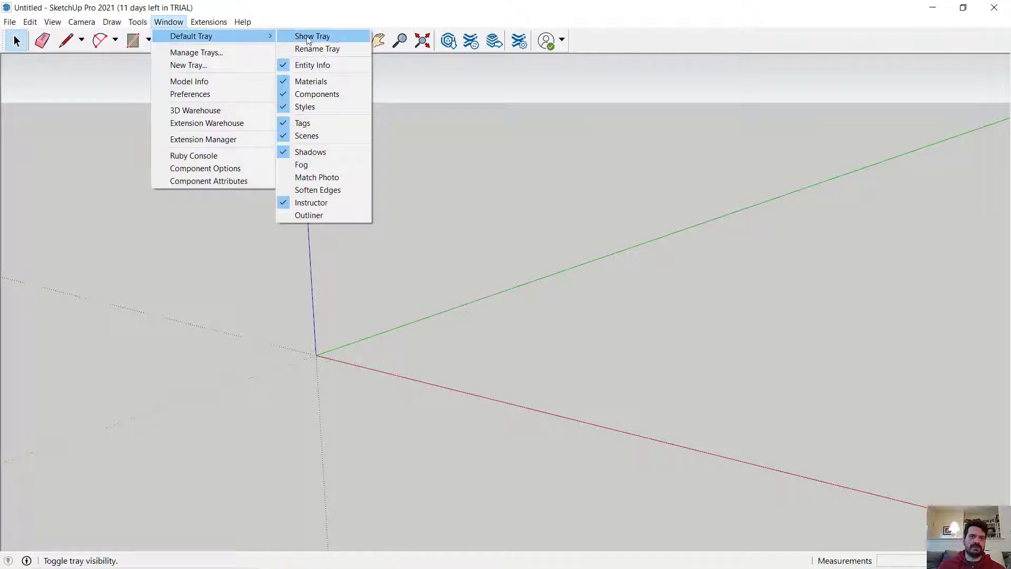
{"action": "mouse_move", "coordinate": [302, 122]}
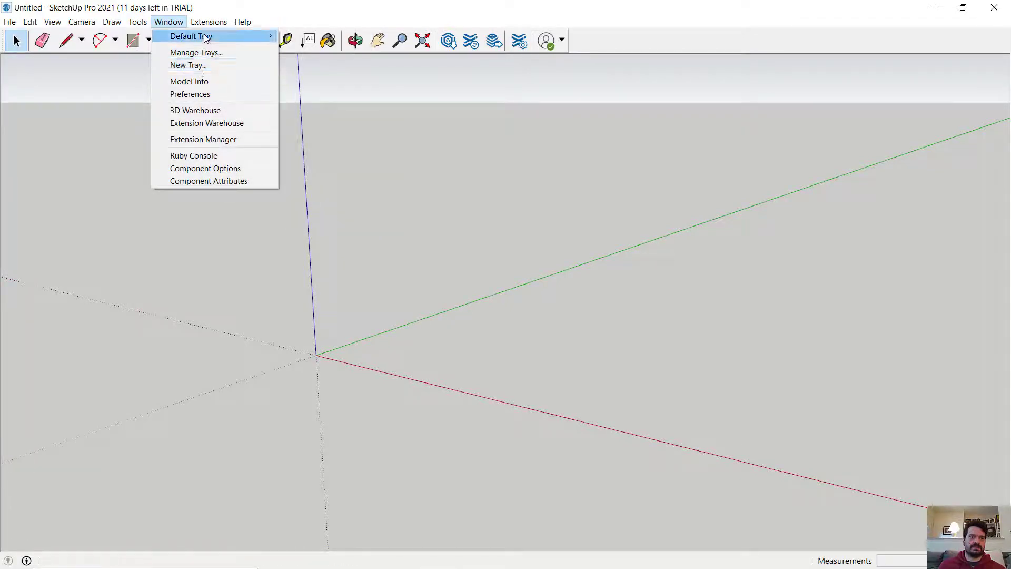
- Show the tray, add the Components browser, and remove the Shadows, Scenes and Instructor panels
{"action": "left_click", "coordinate": [190, 36]}
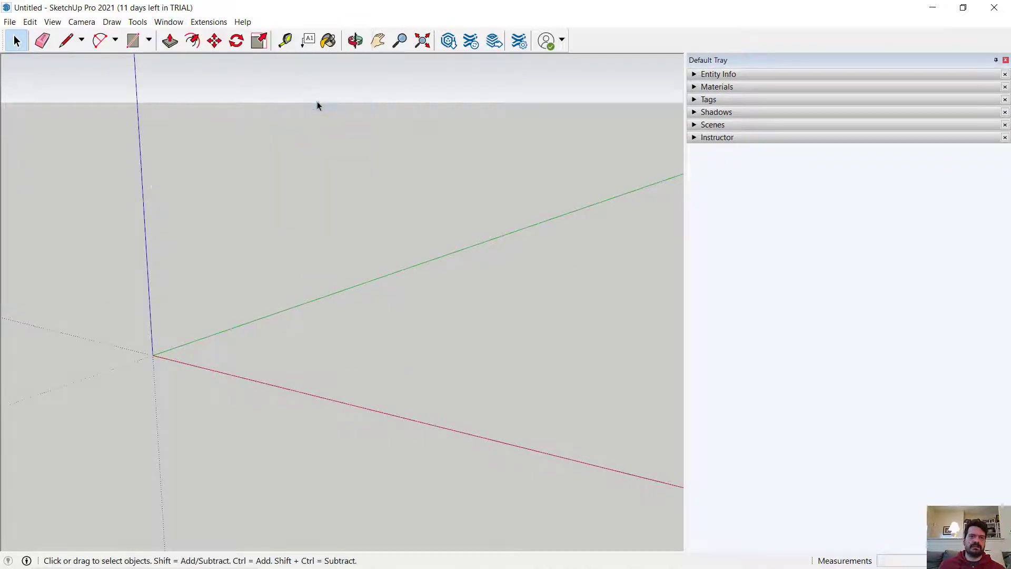
{"action": "left_click", "coordinate": [169, 21]}
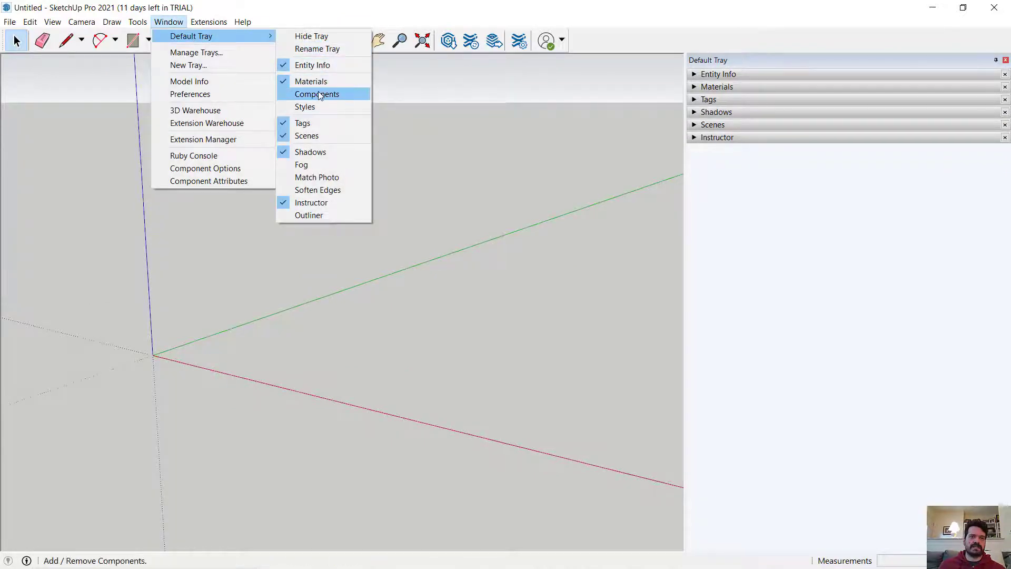
{"action": "left_click", "coordinate": [317, 94]}
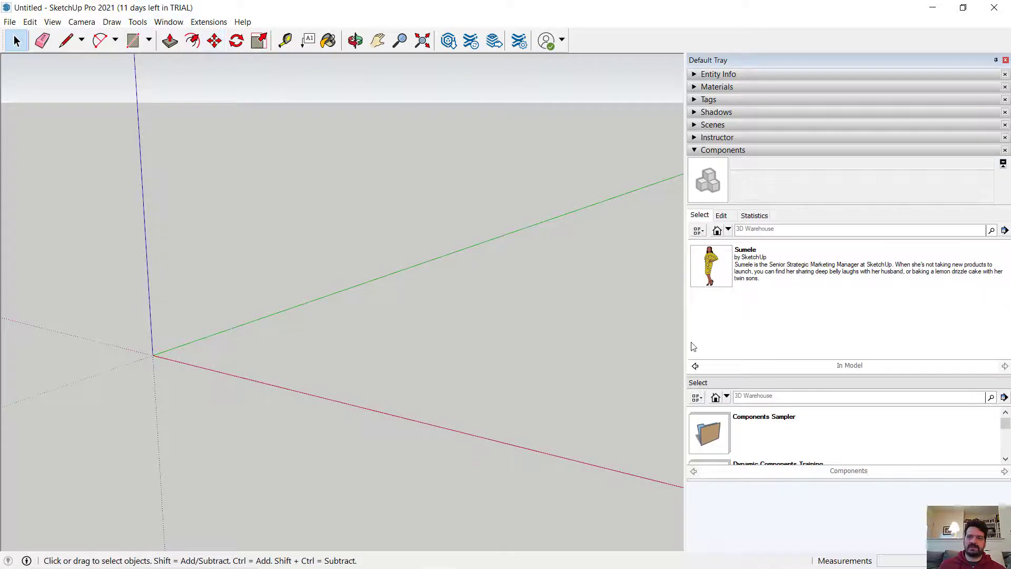
{"action": "left_click", "coordinate": [168, 22]}
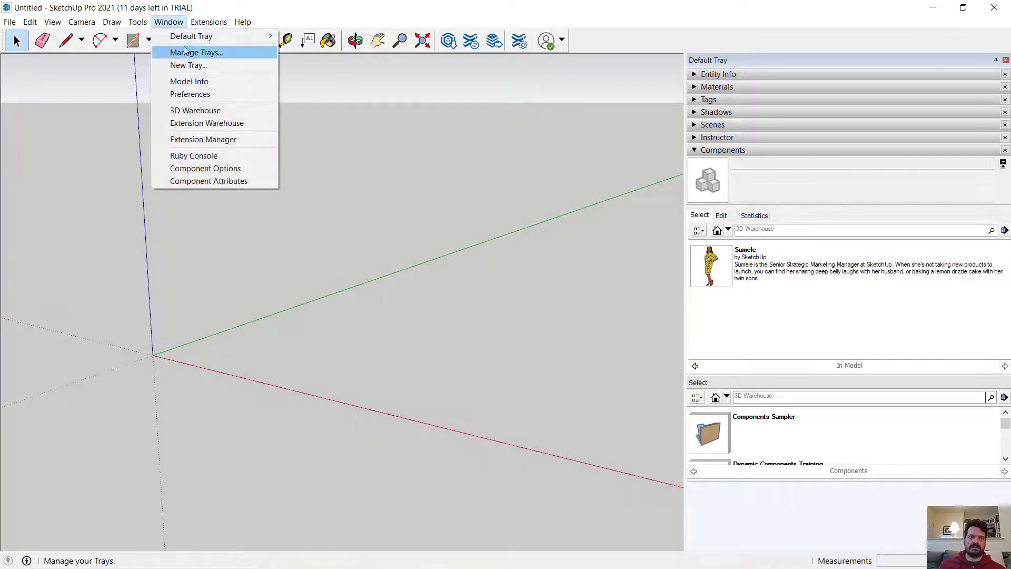
{"action": "mouse_move", "coordinate": [191, 36]}
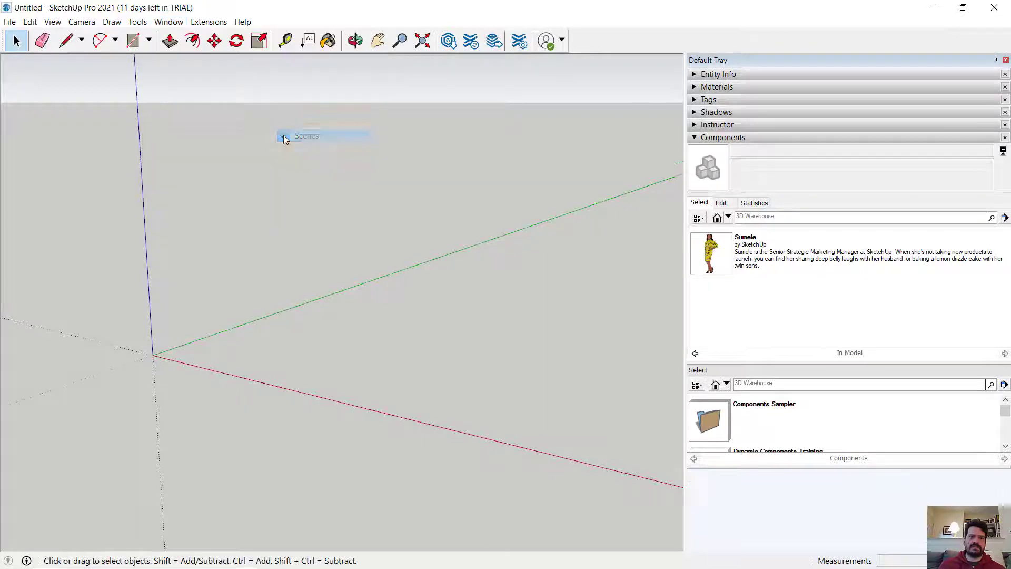
{"action": "left_click", "coordinate": [168, 21]}
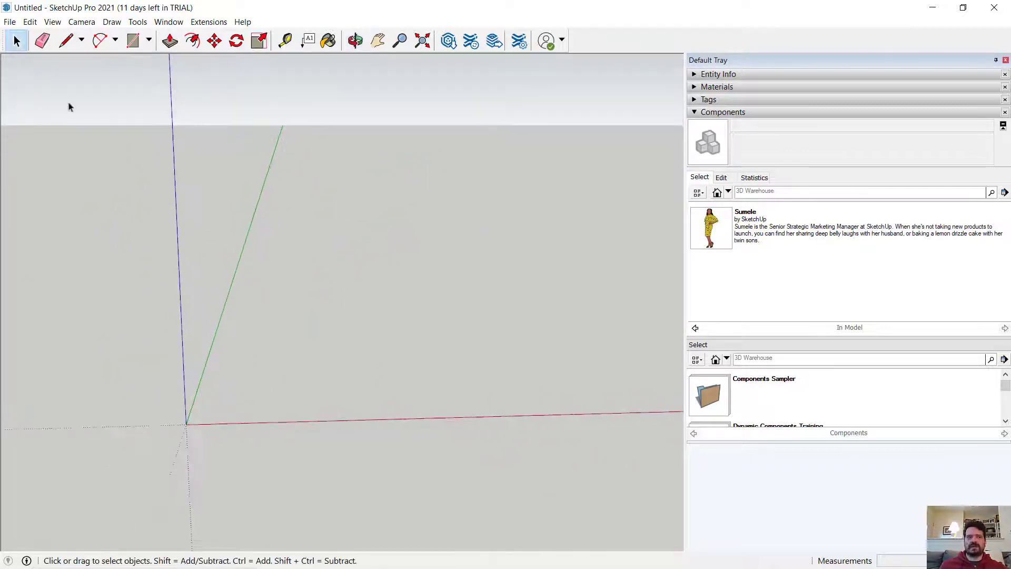
- Draw a slab from the origin with a small adjoining box, then select all connected geometry
{"action": "left_click", "coordinate": [66, 41]}
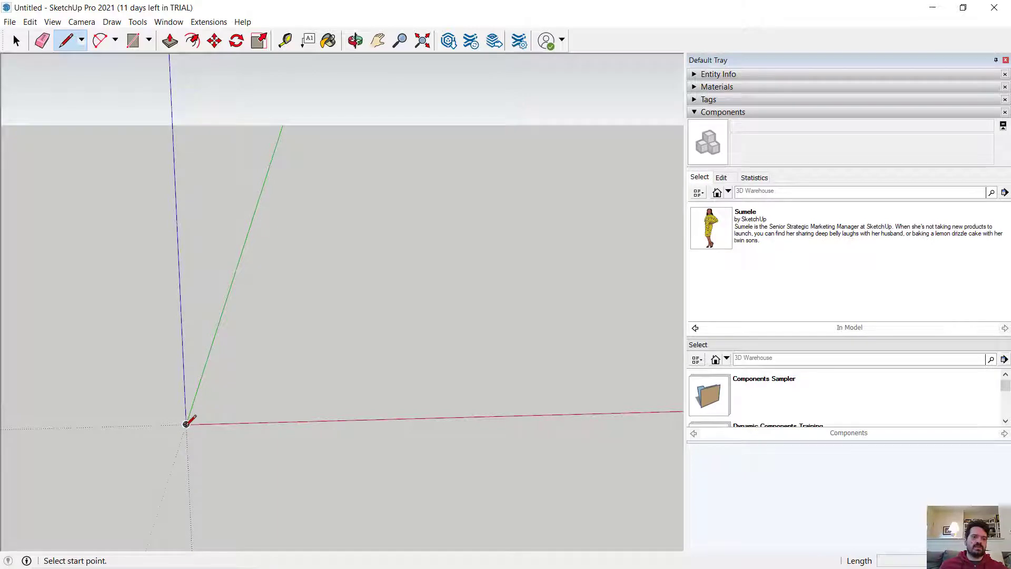
{"action": "left_click", "coordinate": [535, 415]}
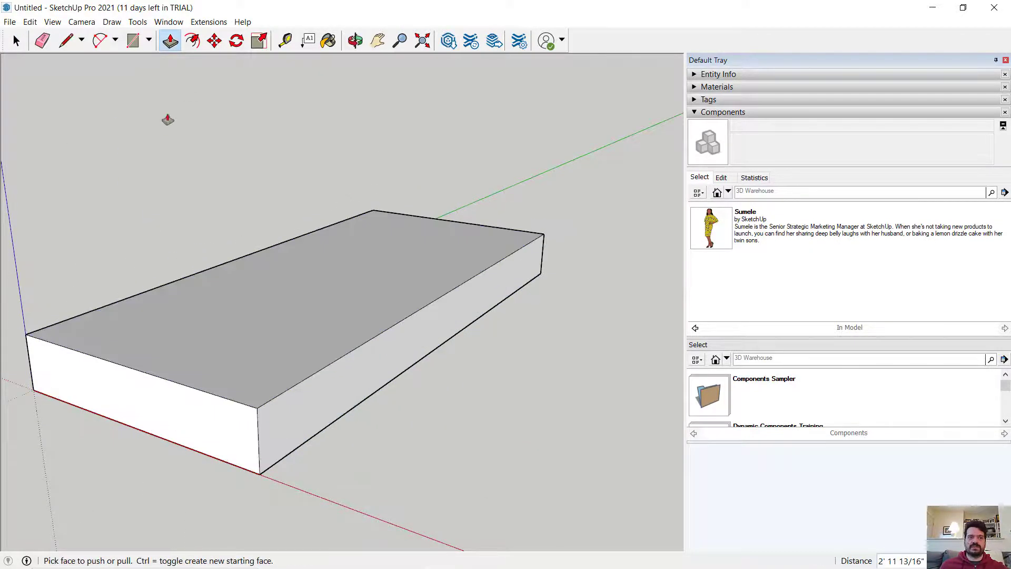
{"action": "left_click", "coordinate": [68, 41]}
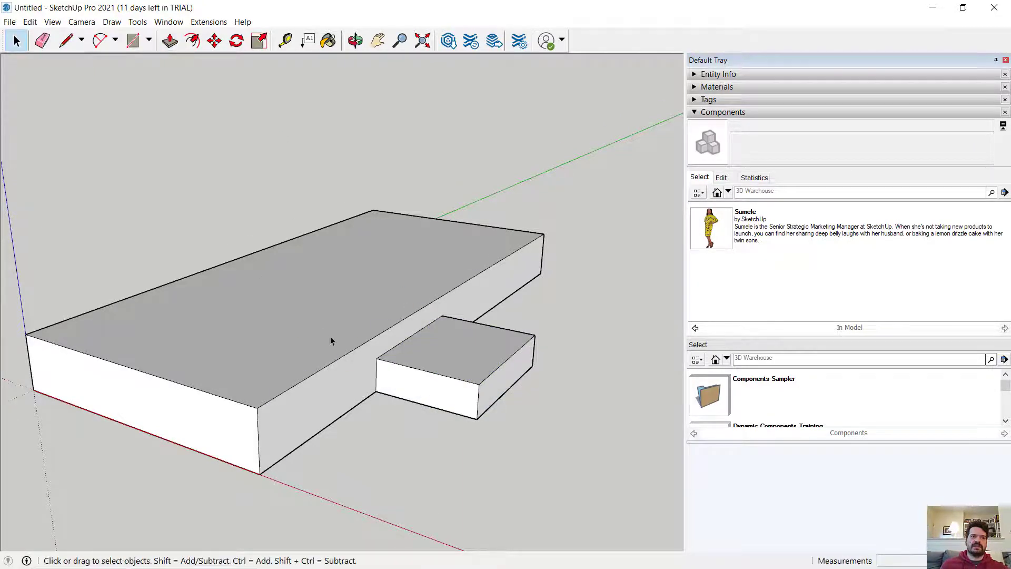
{"action": "left_click", "coordinate": [459, 350]}
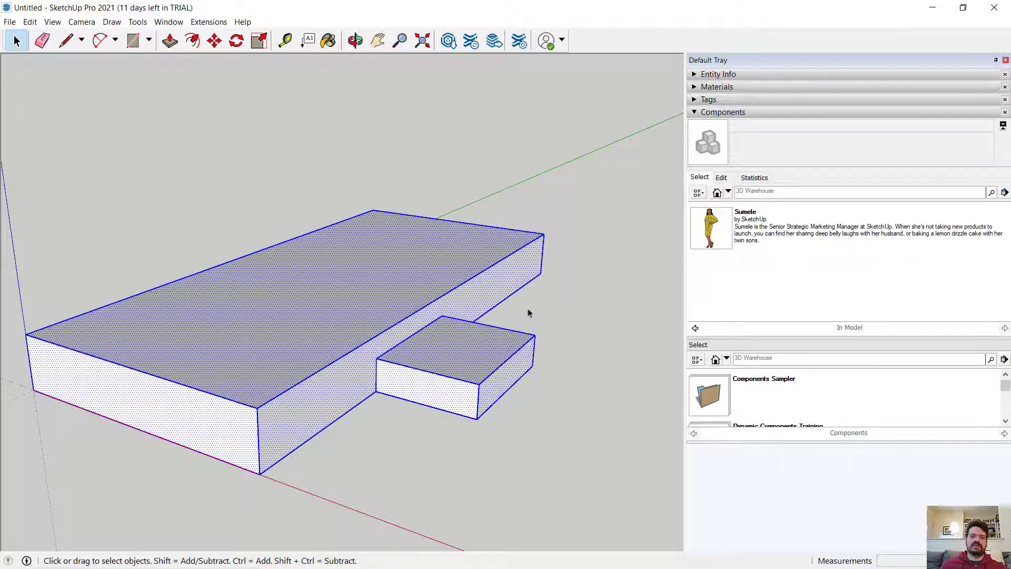
{"action": "mouse_move", "coordinate": [714, 335]}
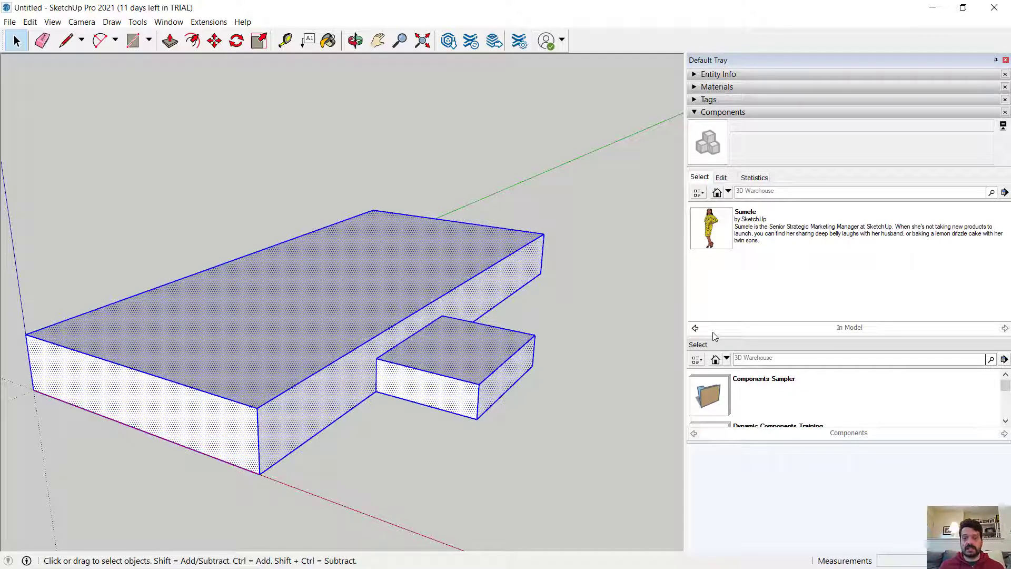
{"action": "mouse_move", "coordinate": [478, 369]}
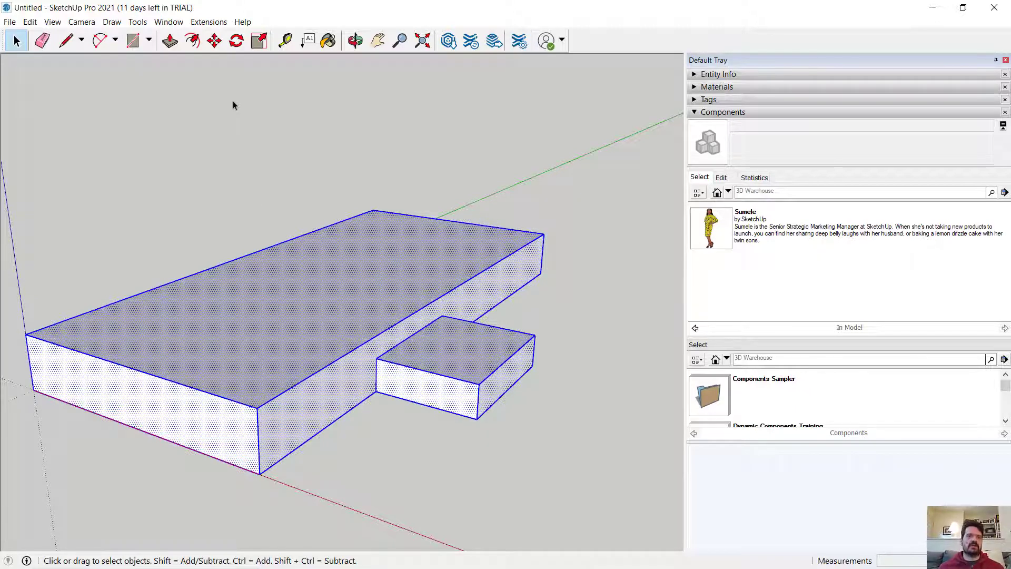
{"action": "mouse_move", "coordinate": [477, 336]}
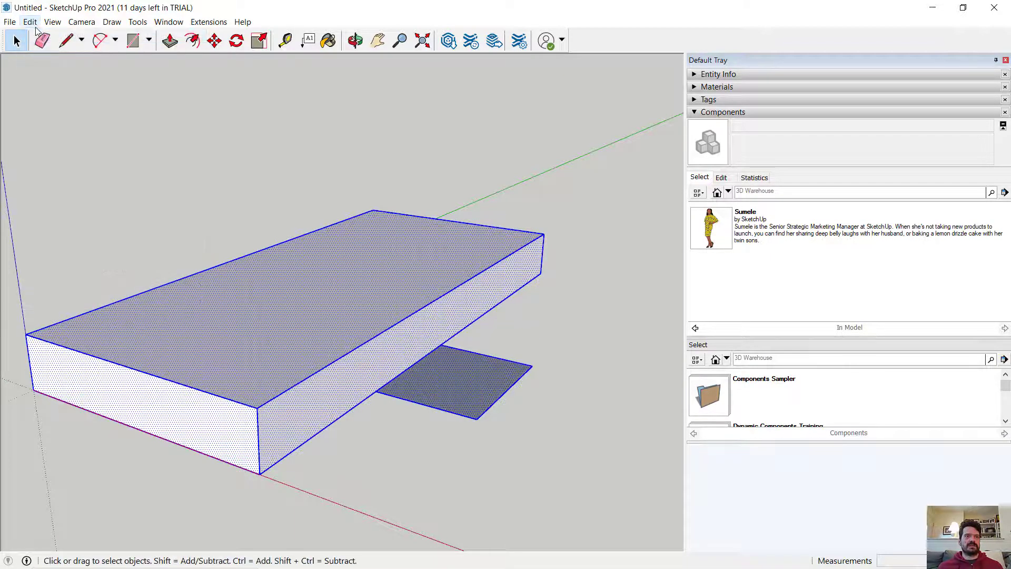
- Make the selected slab a component with Definition 'Floor Slab' and create it
{"action": "left_click", "coordinate": [30, 21]}
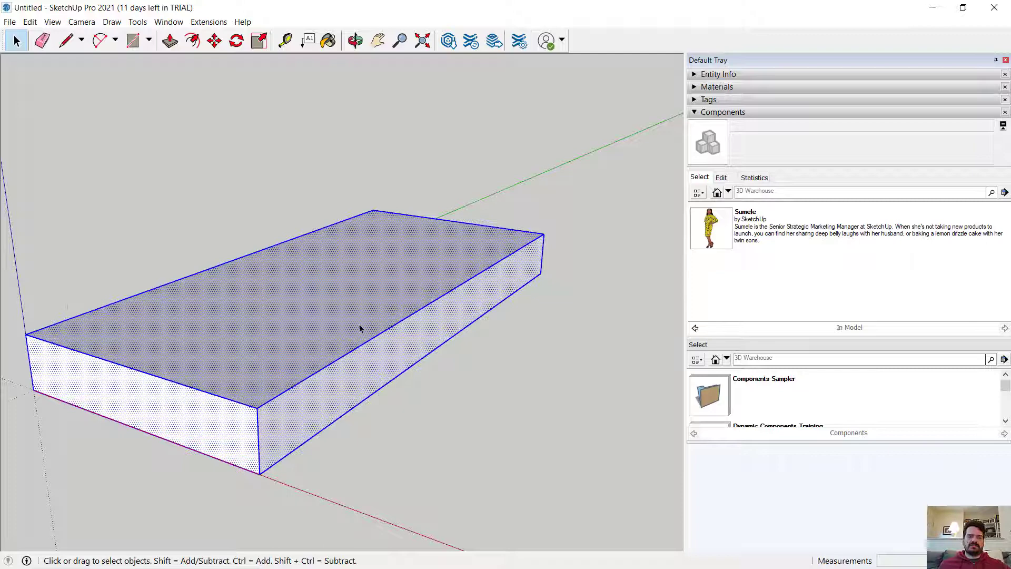
{"action": "mouse_move", "coordinate": [341, 283]}
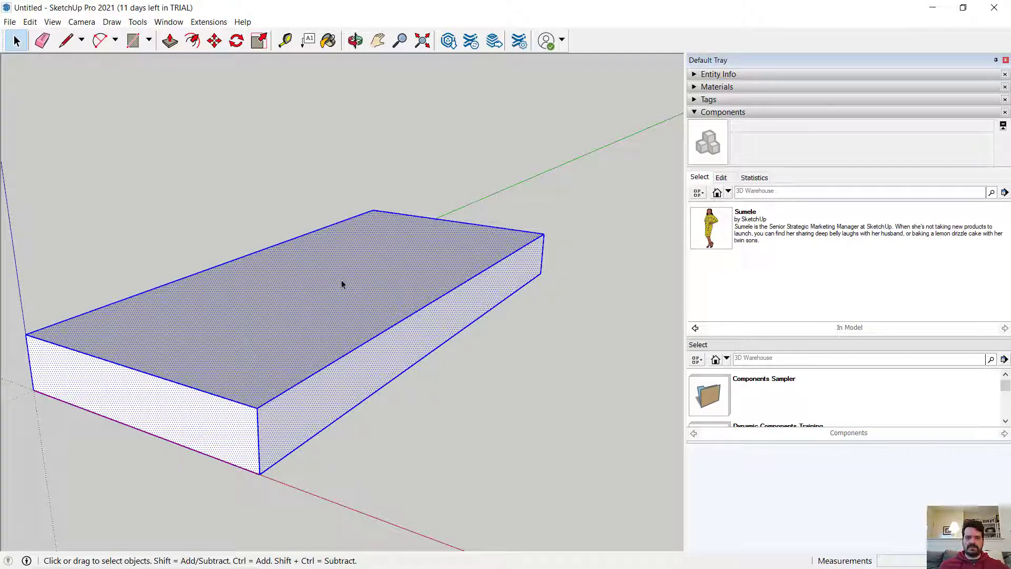
{"action": "mouse_move", "coordinate": [354, 295]}
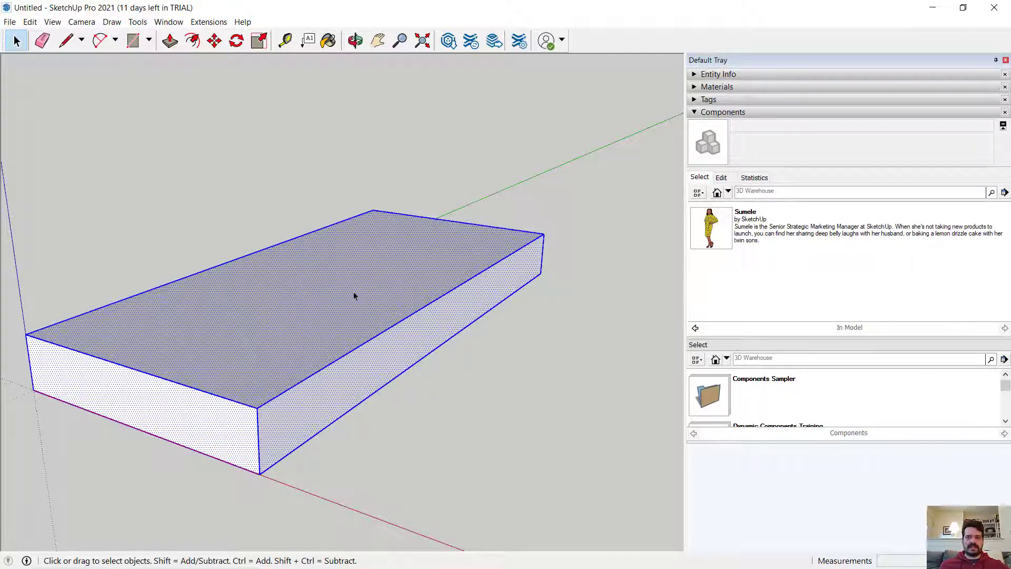
{"action": "mouse_move", "coordinate": [251, 300]}
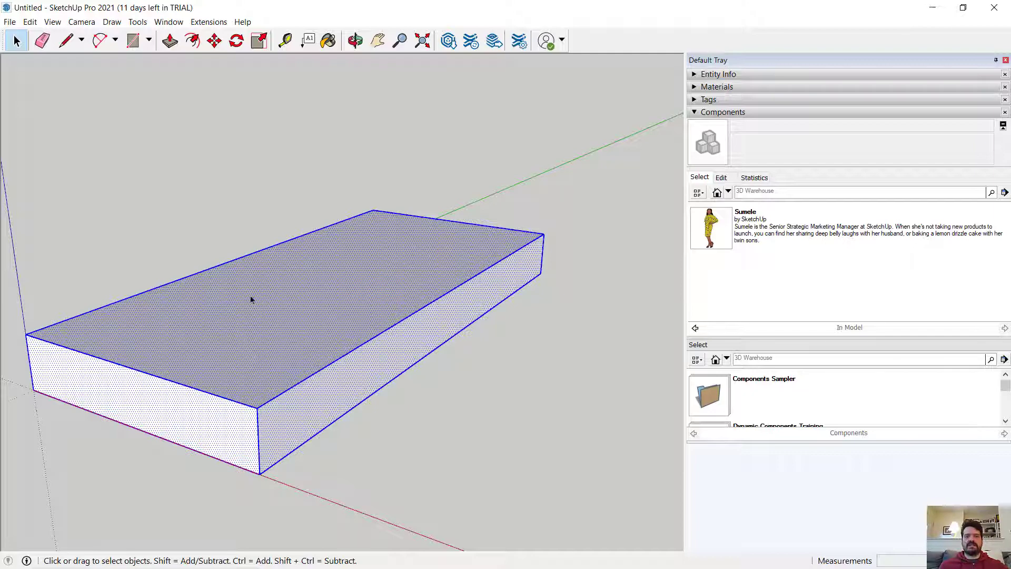
{"action": "mouse_move", "coordinate": [367, 376]}
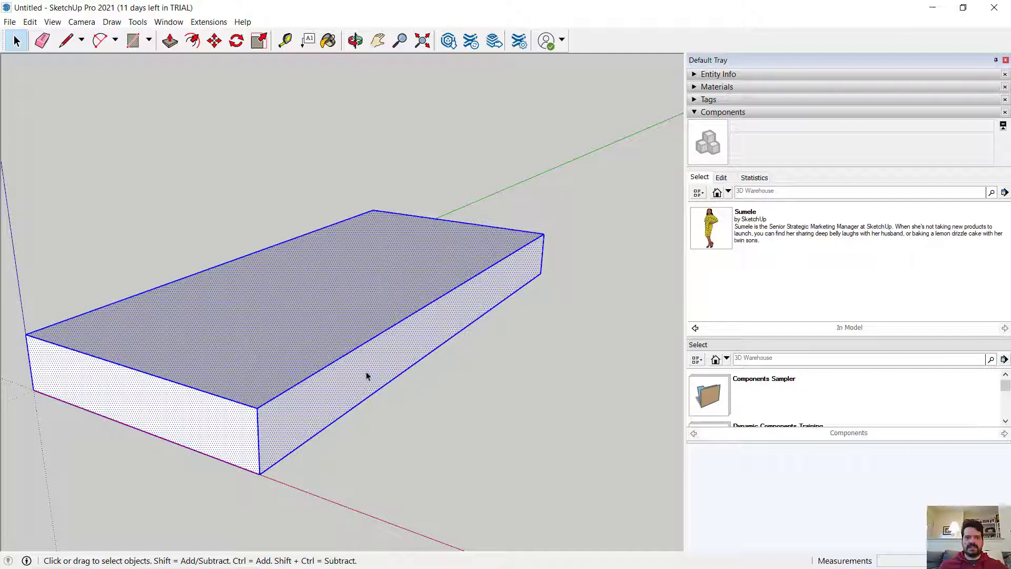
{"action": "mouse_move", "coordinate": [182, 206]}
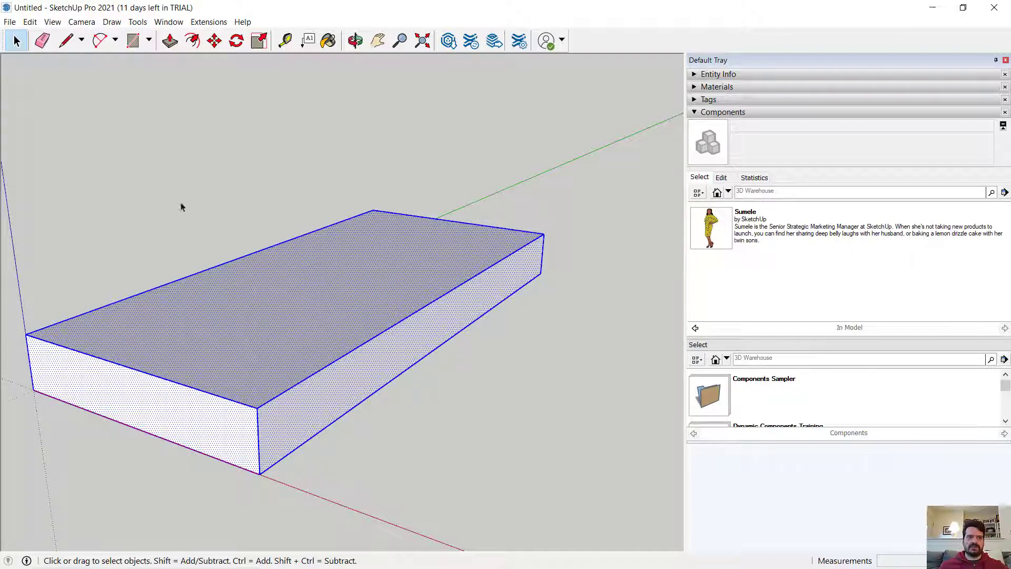
{"action": "left_click", "coordinate": [29, 21]}
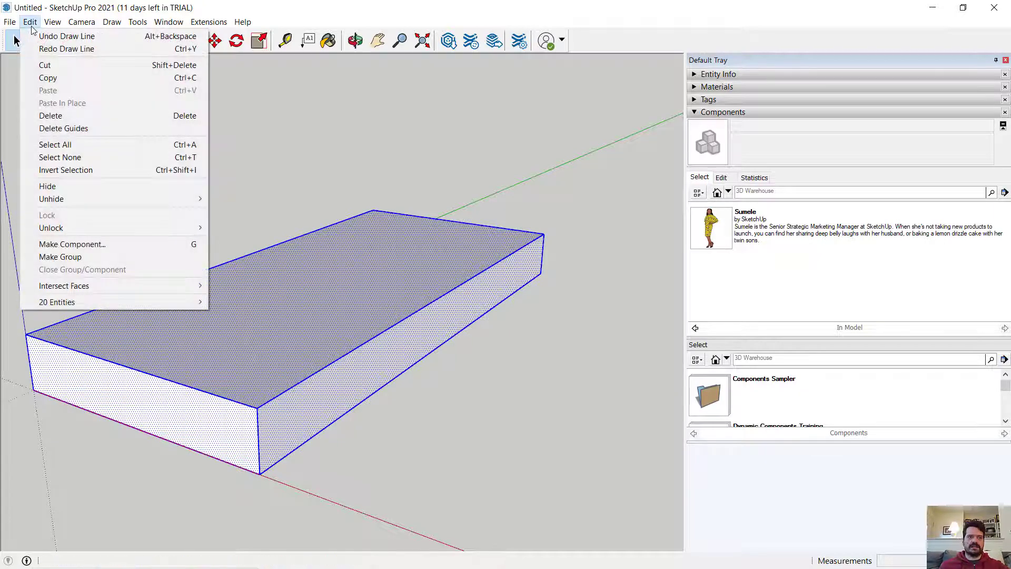
{"action": "mouse_move", "coordinate": [73, 243]}
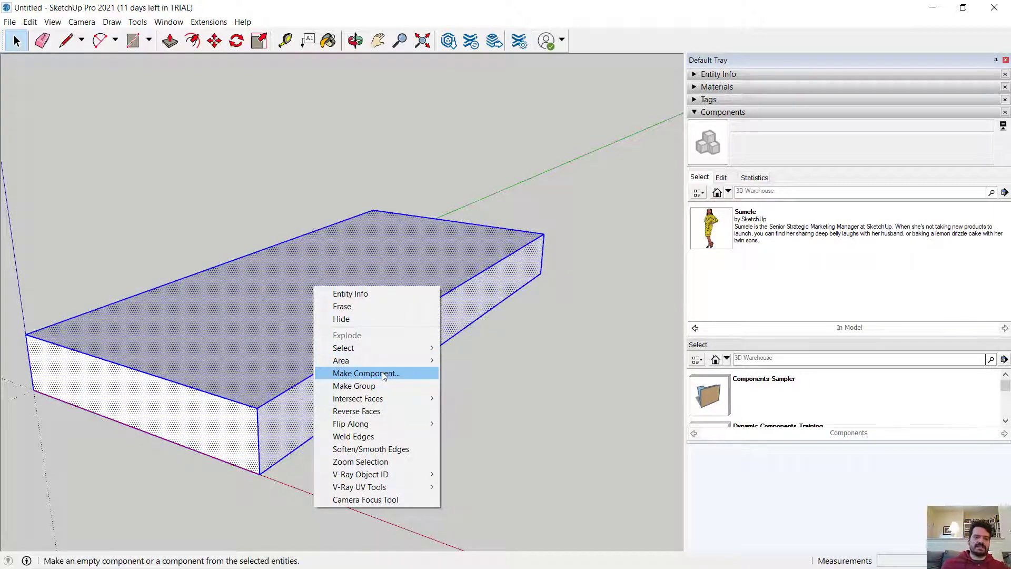
{"action": "left_click", "coordinate": [365, 373]}
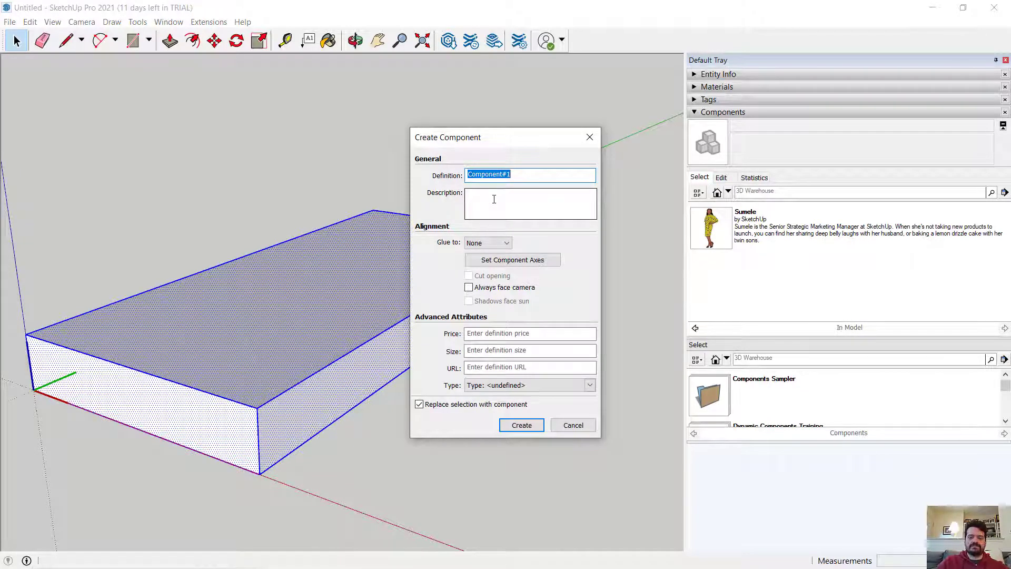
{"action": "type", "text": "Floor Slab"}
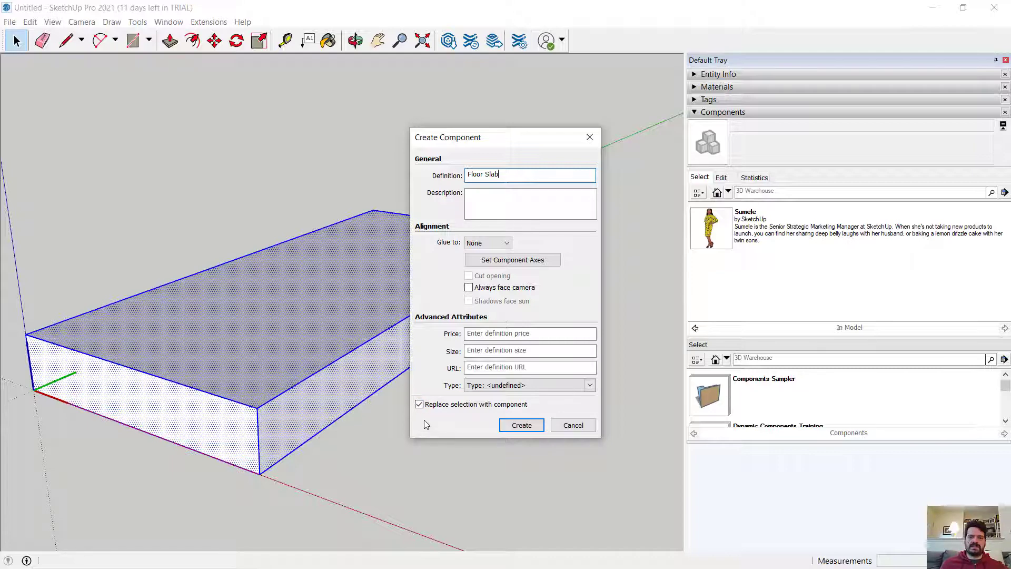
{"action": "mouse_move", "coordinate": [6, 327]}
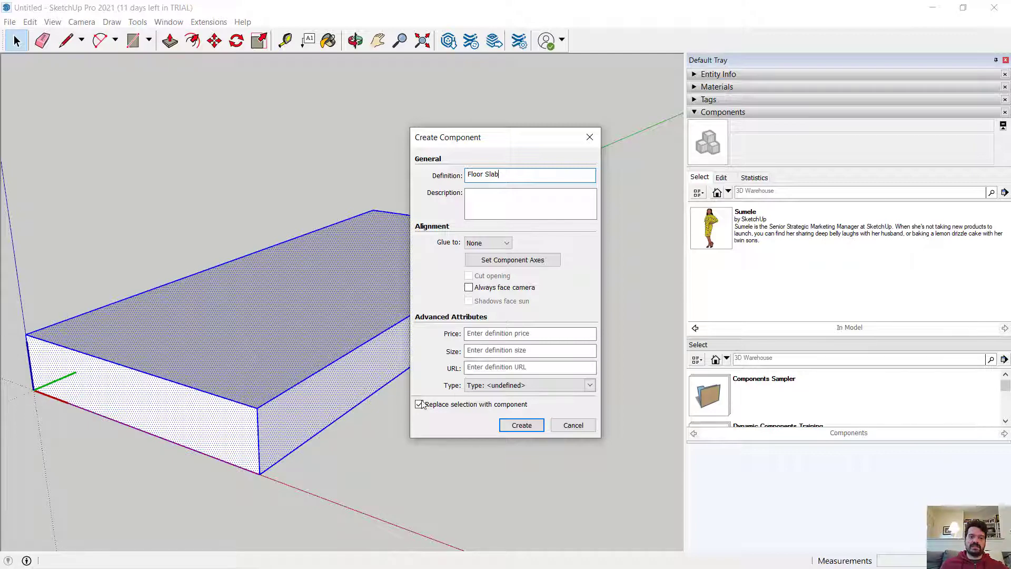
{"action": "left_click", "coordinate": [521, 424]}
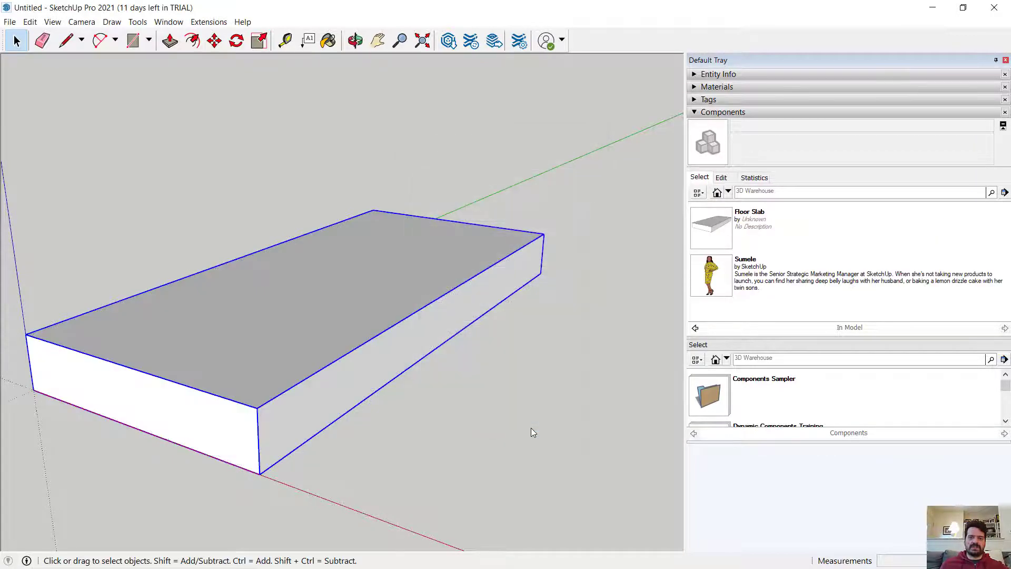
{"action": "left_click", "coordinate": [694, 112]}
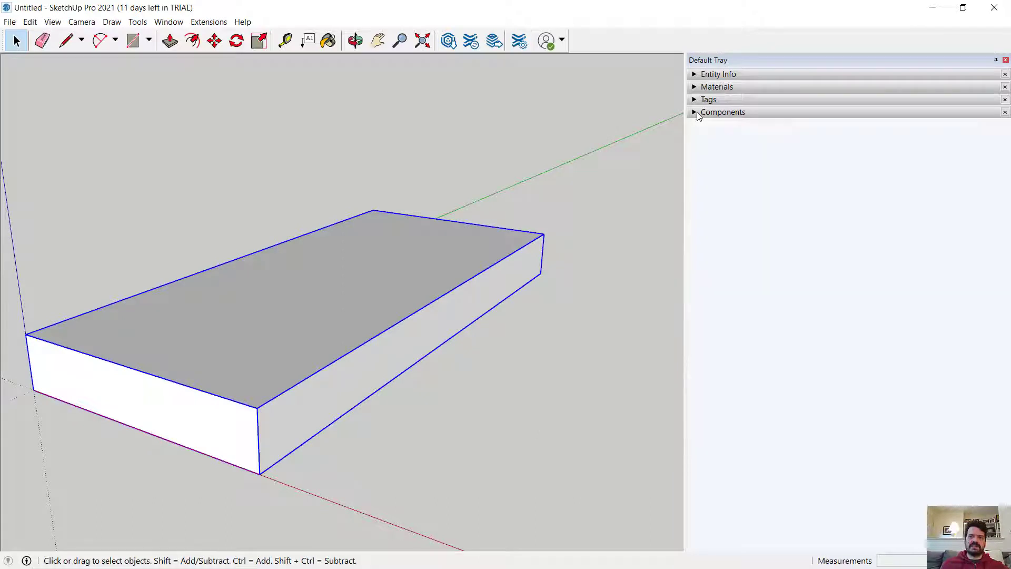
{"action": "left_click", "coordinate": [694, 112]}
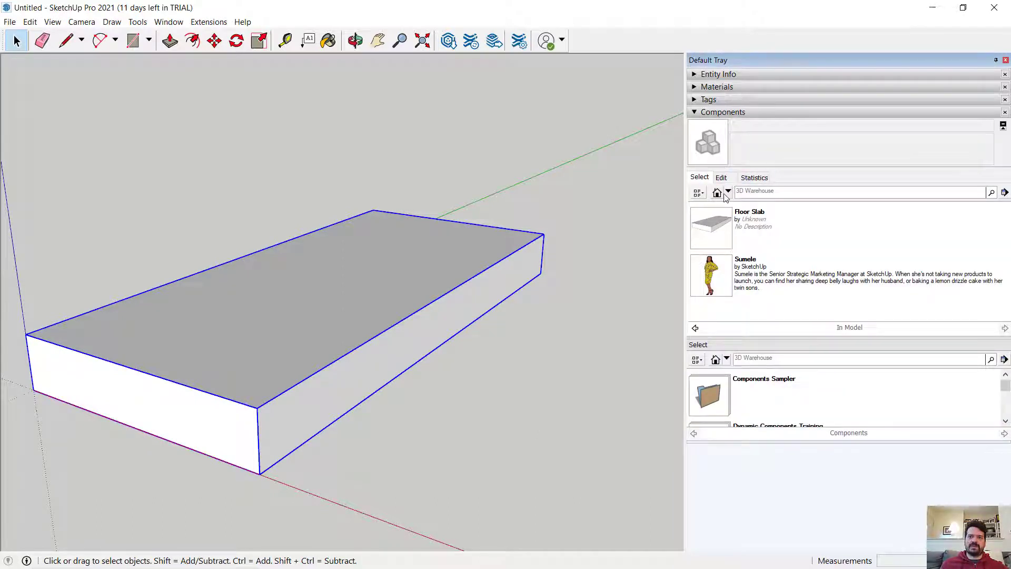
{"action": "left_click", "coordinate": [726, 192]}
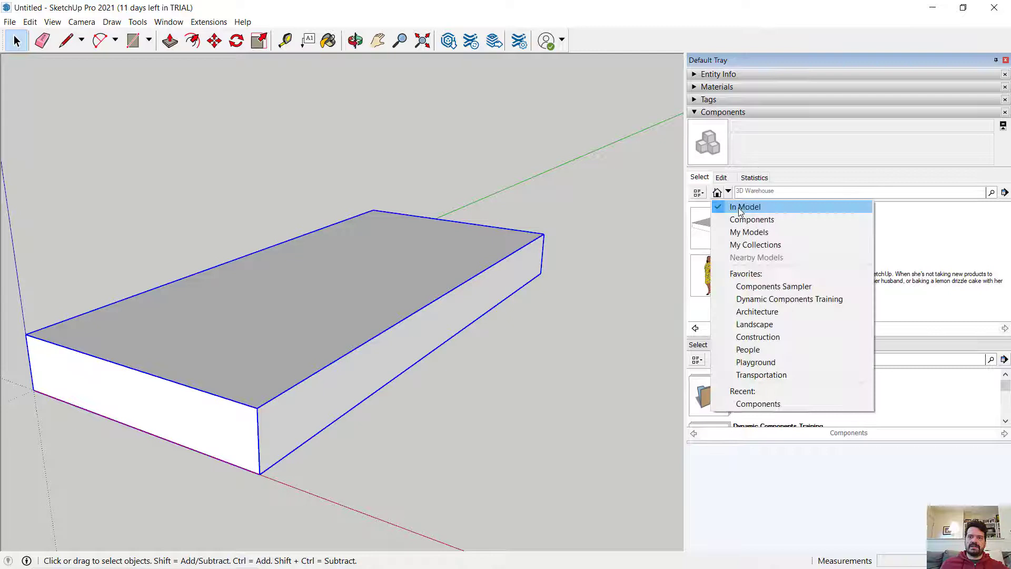
{"action": "left_click", "coordinate": [744, 206]}
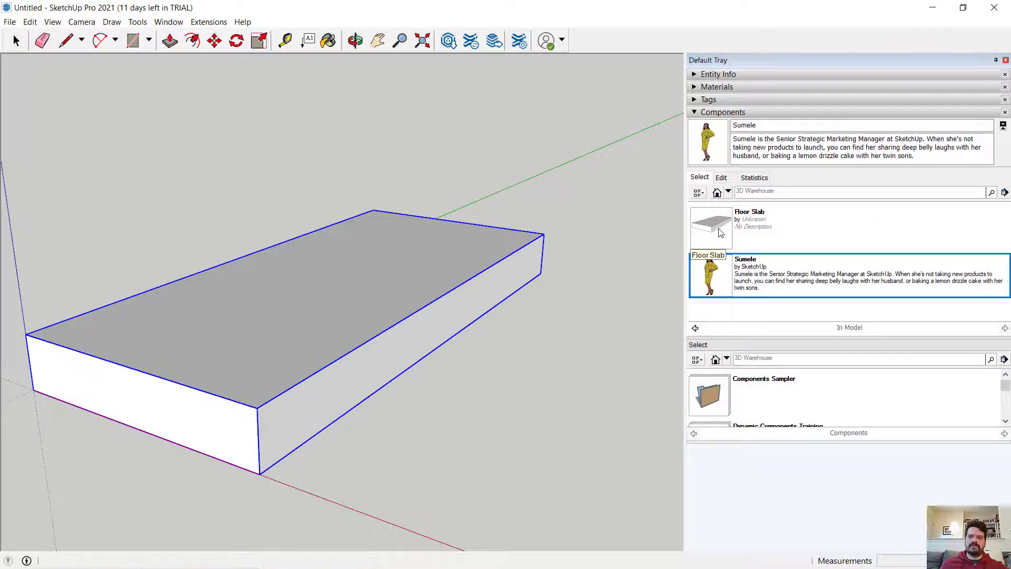
{"action": "right_click", "coordinate": [708, 273]}
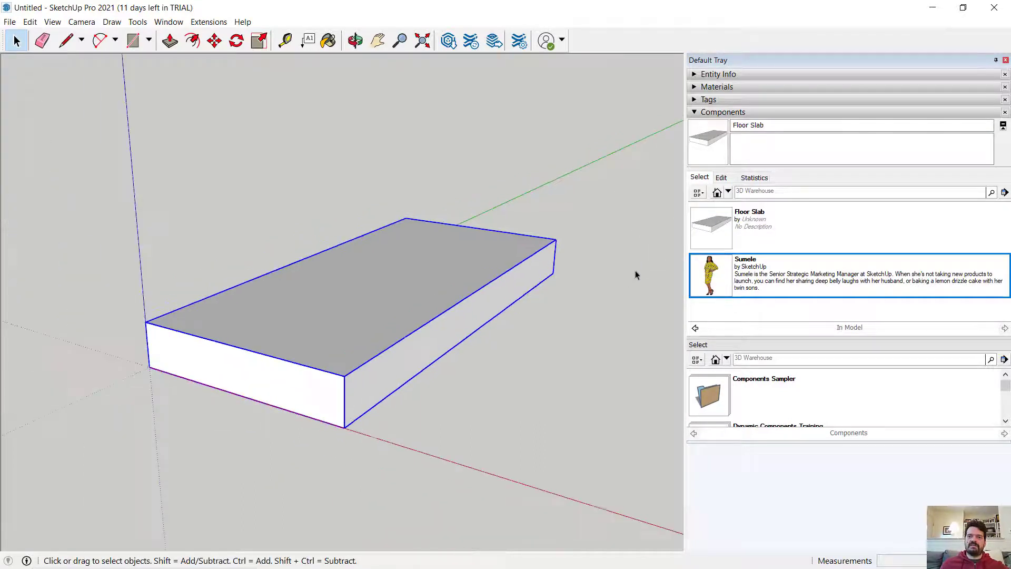
{"action": "left_click", "coordinate": [710, 227]}
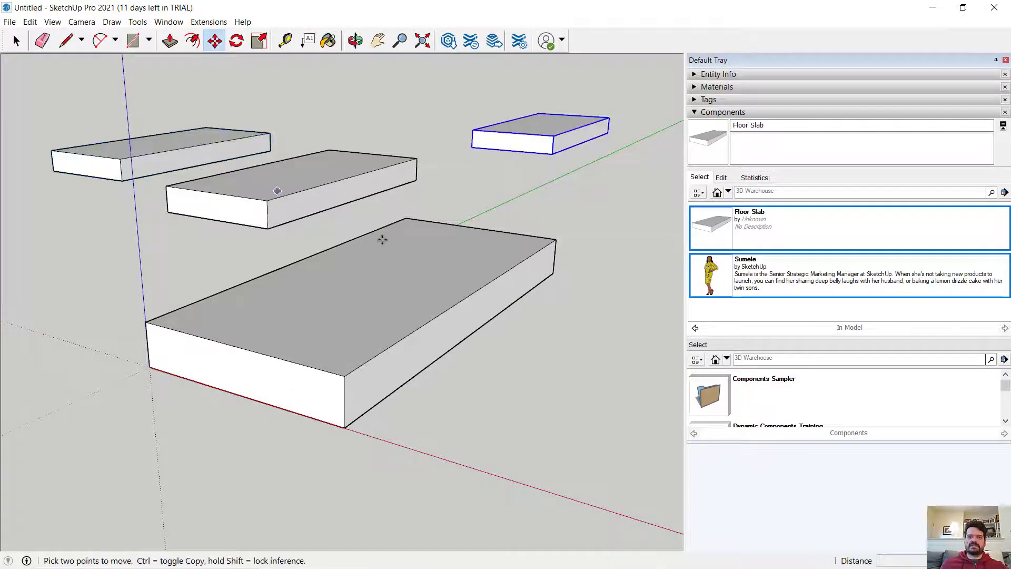
{"action": "left_click", "coordinate": [16, 41]}
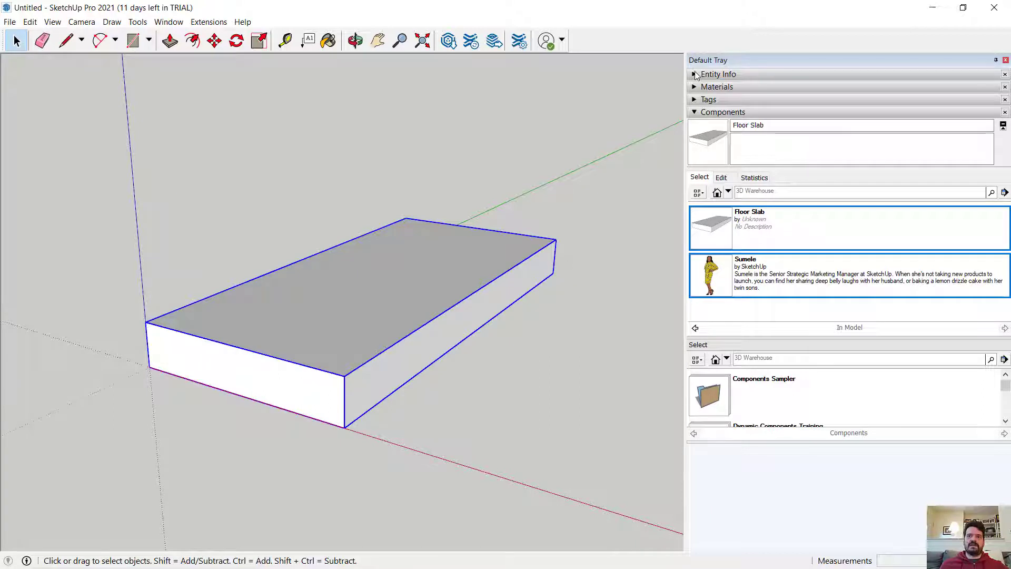
{"action": "left_click", "coordinate": [695, 73]}
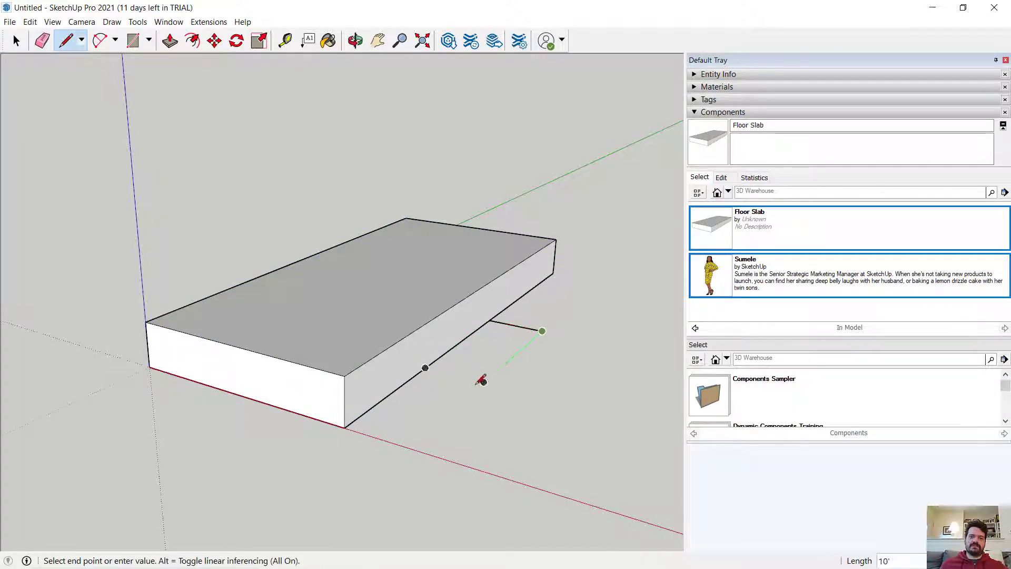
{"action": "left_click", "coordinate": [543, 331]}
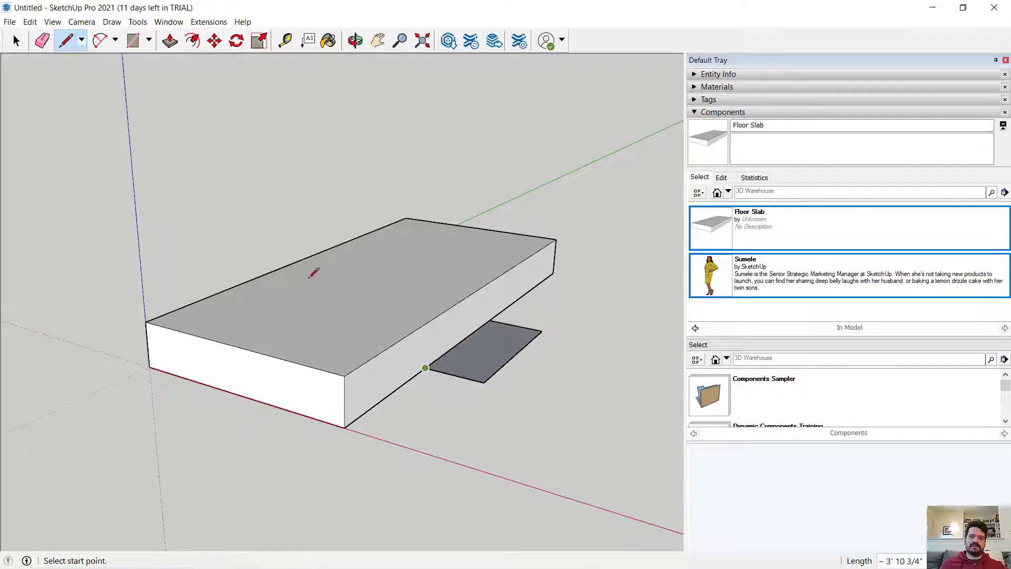
{"action": "left_click", "coordinate": [169, 41]}
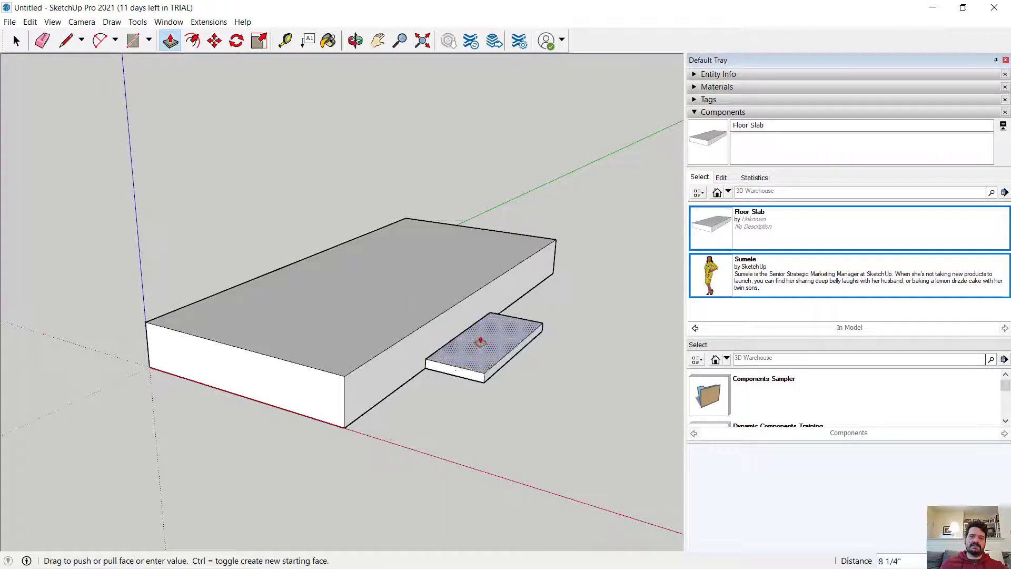
{"action": "left_click", "coordinate": [16, 40]}
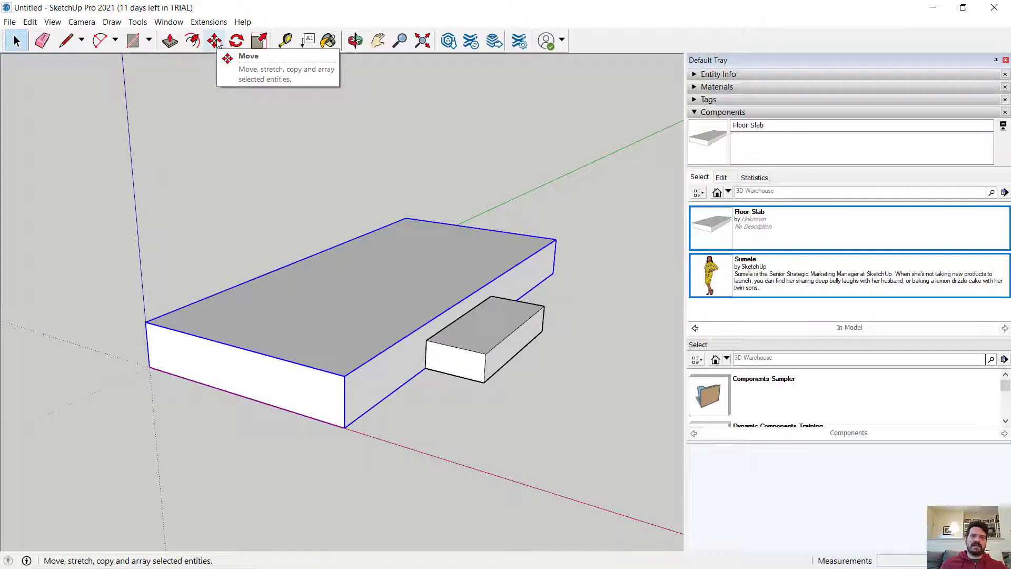
{"action": "left_click", "coordinate": [214, 41]}
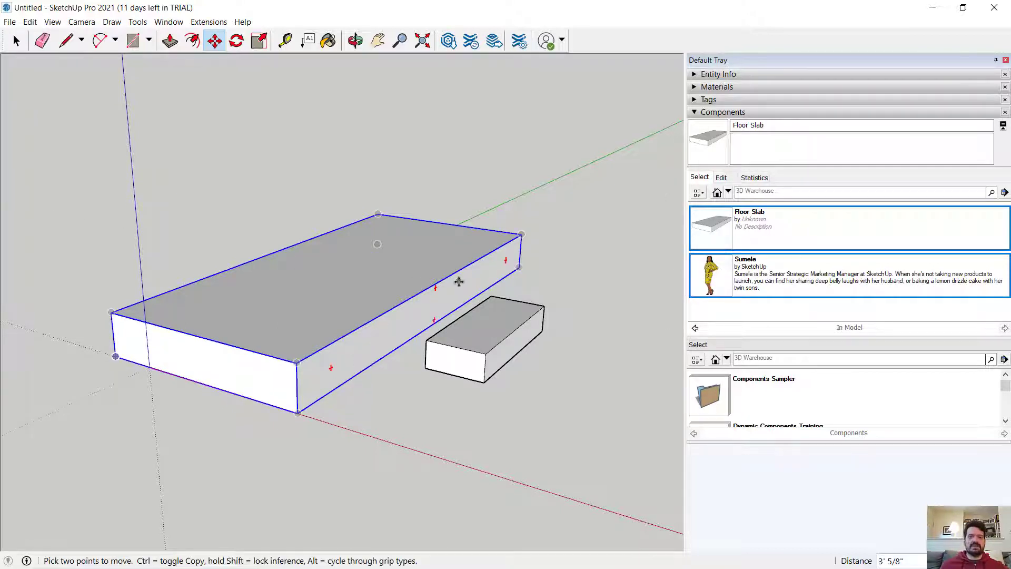
{"action": "mouse_move", "coordinate": [404, 328]}
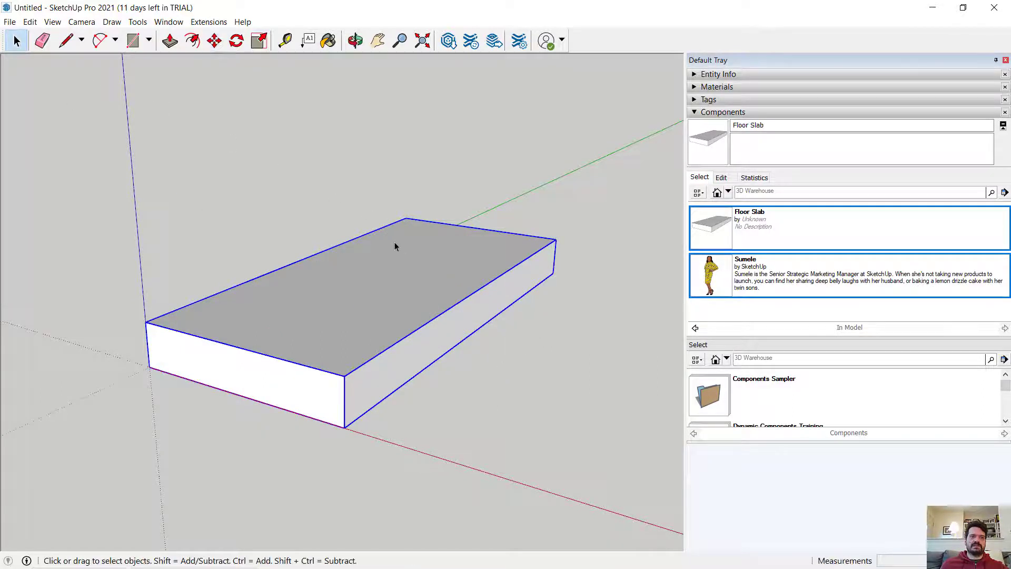
- Explode the Floor Slab component into raw geometry and select all of it
{"action": "right_click", "coordinate": [395, 246]}
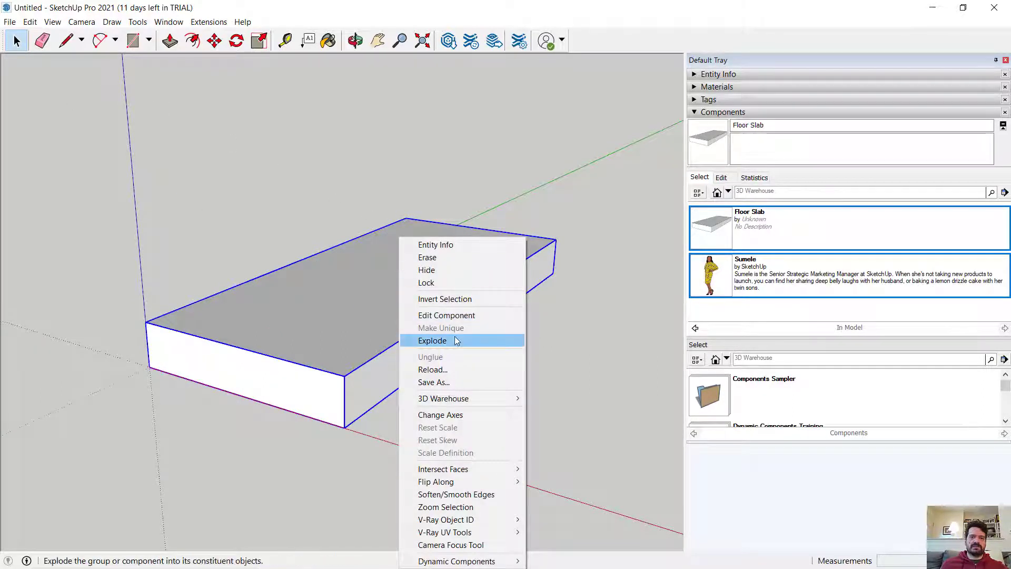
{"action": "left_click", "coordinate": [432, 340]}
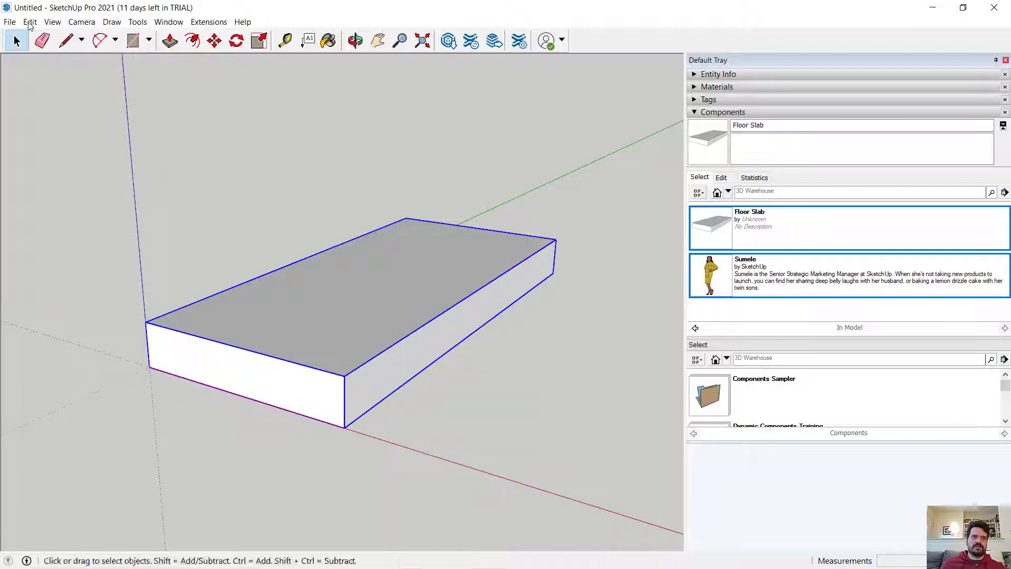
{"action": "left_click", "coordinate": [30, 21]}
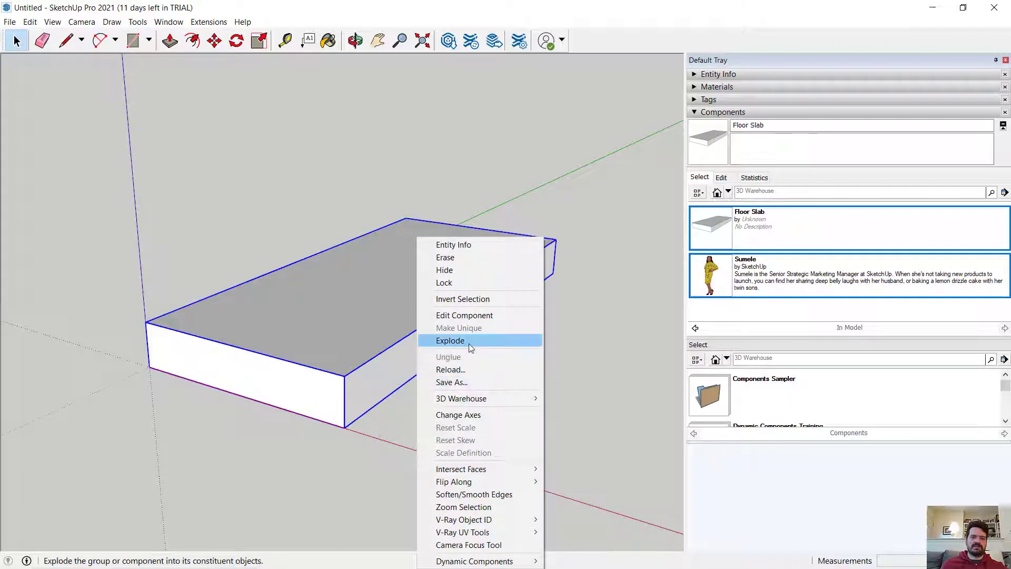
{"action": "left_click", "coordinate": [449, 340]}
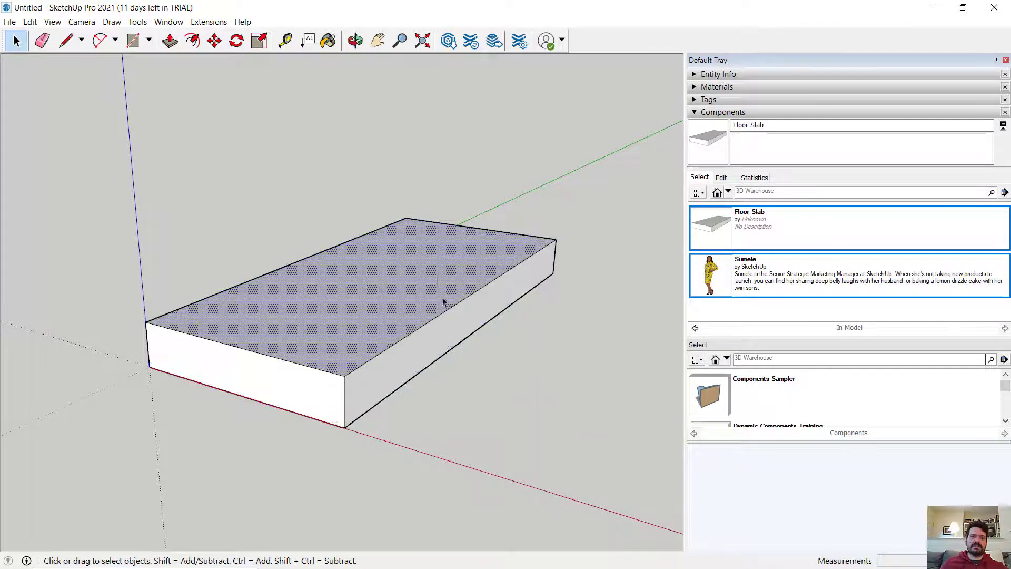
{"action": "left_click", "coordinate": [340, 332]}
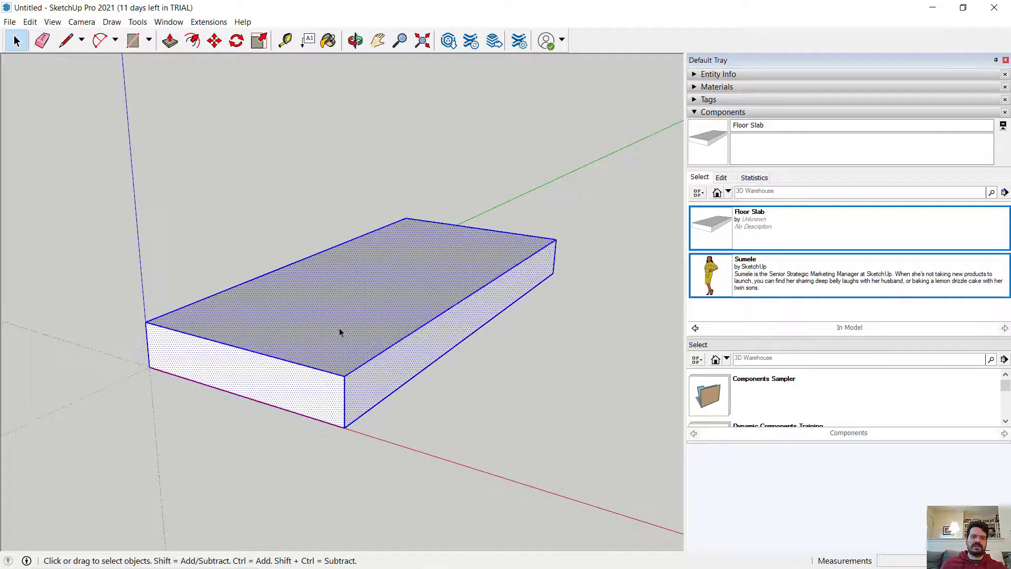
- Add a small box on the slab's side and select the joined faces and edges
{"action": "left_click", "coordinate": [65, 41]}
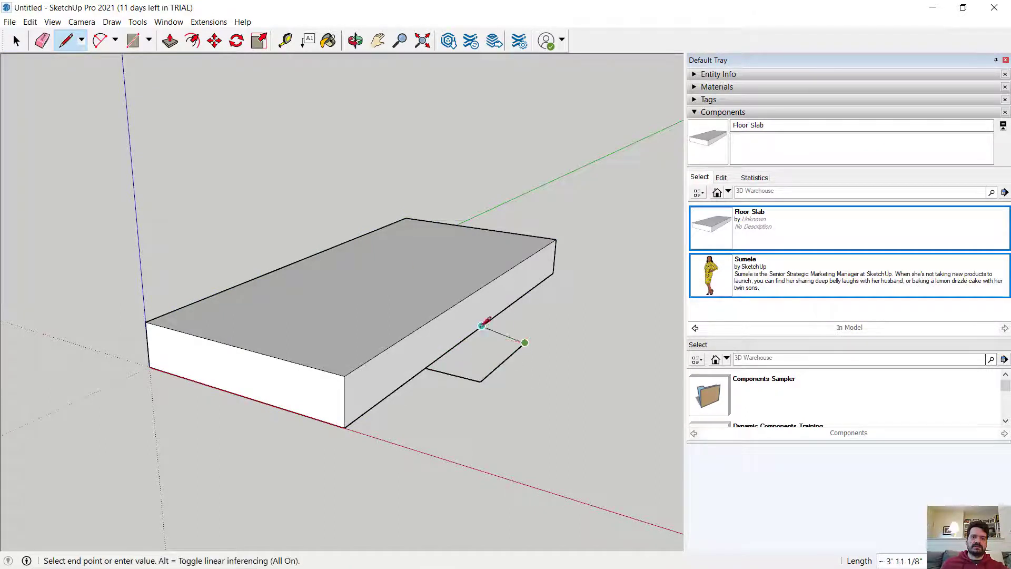
{"action": "left_click", "coordinate": [169, 41]}
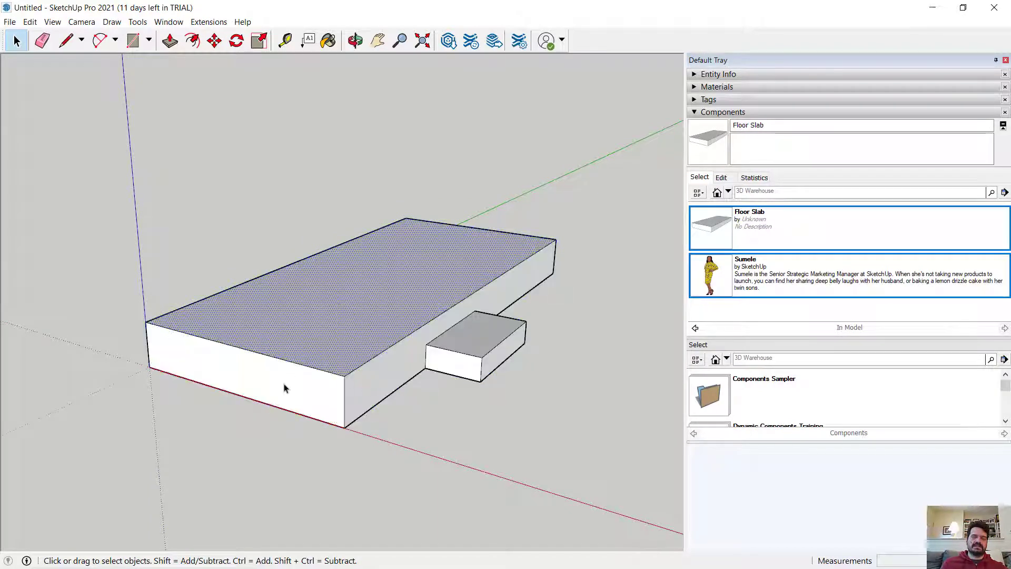
{"action": "left_click", "coordinate": [214, 41]}
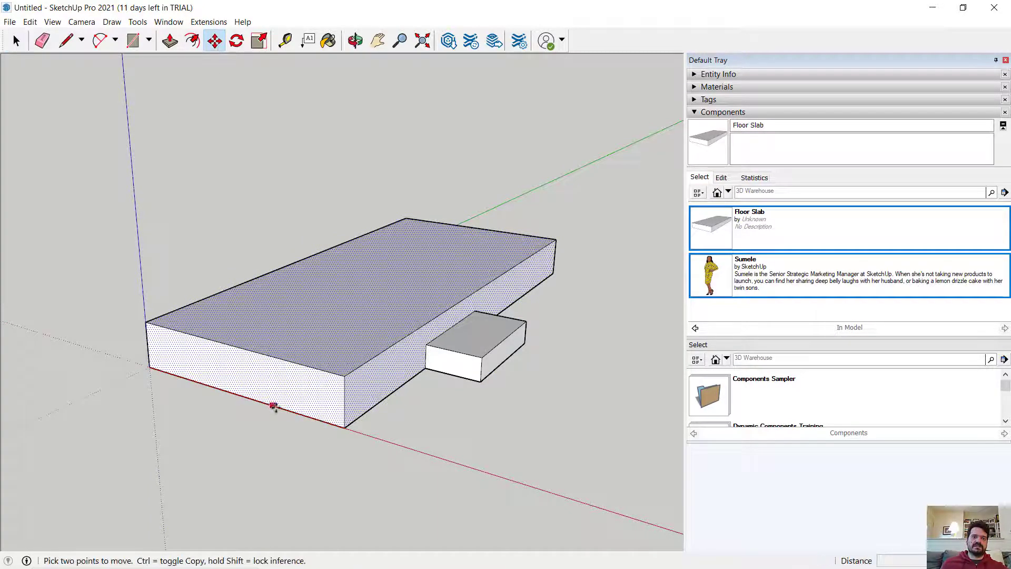